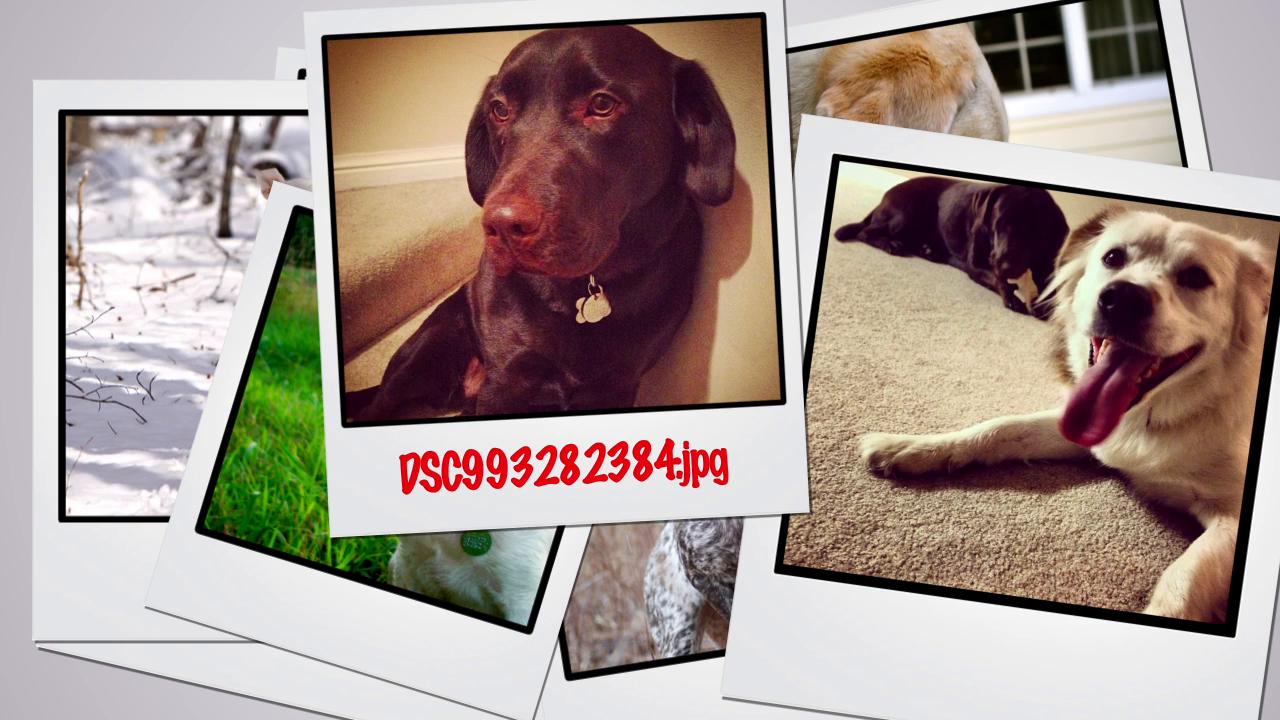
{"action": "type", "text": "dog1.jpg"}
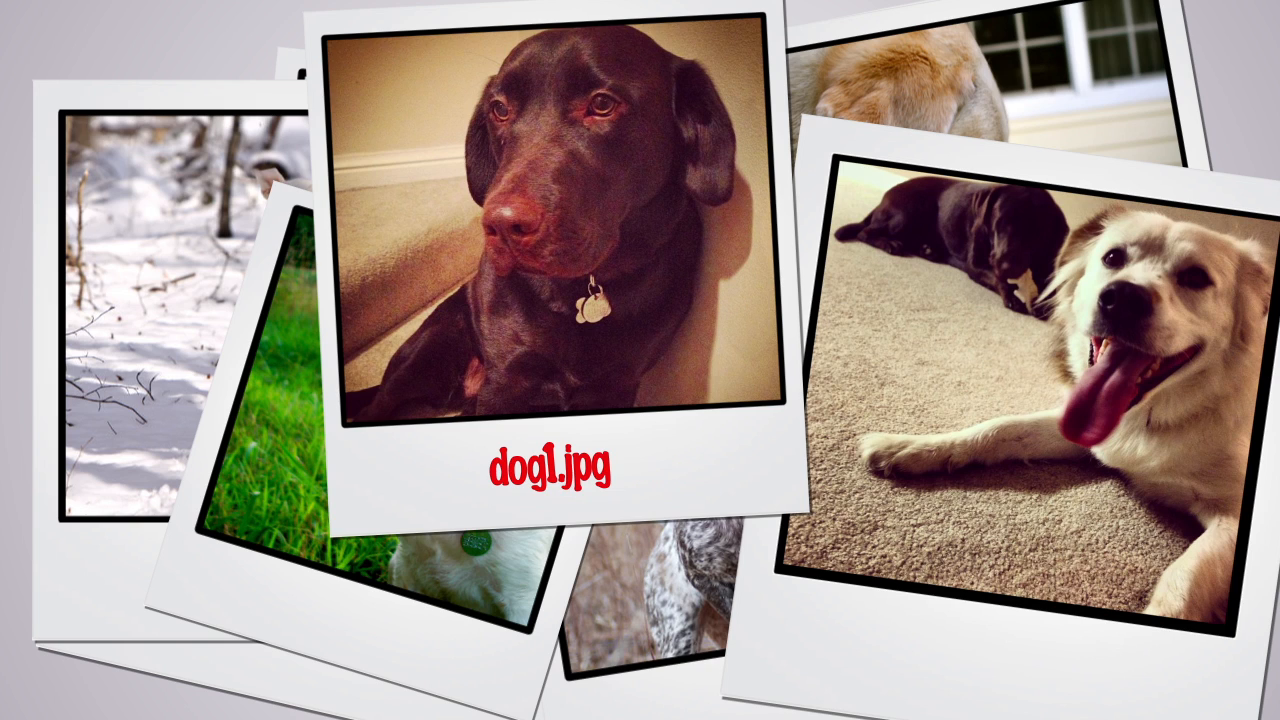